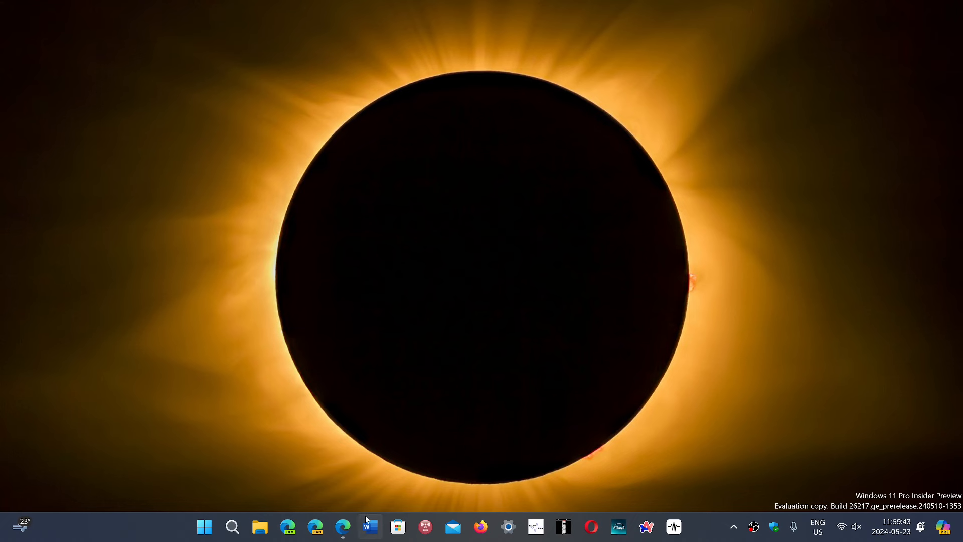
pyautogui.click(344, 527)
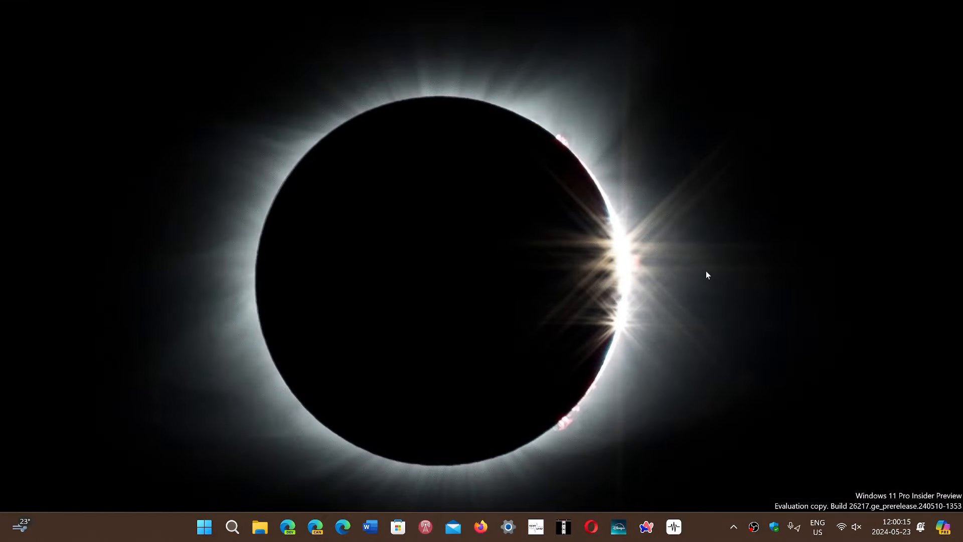
pyautogui.moveTo(907, 408)
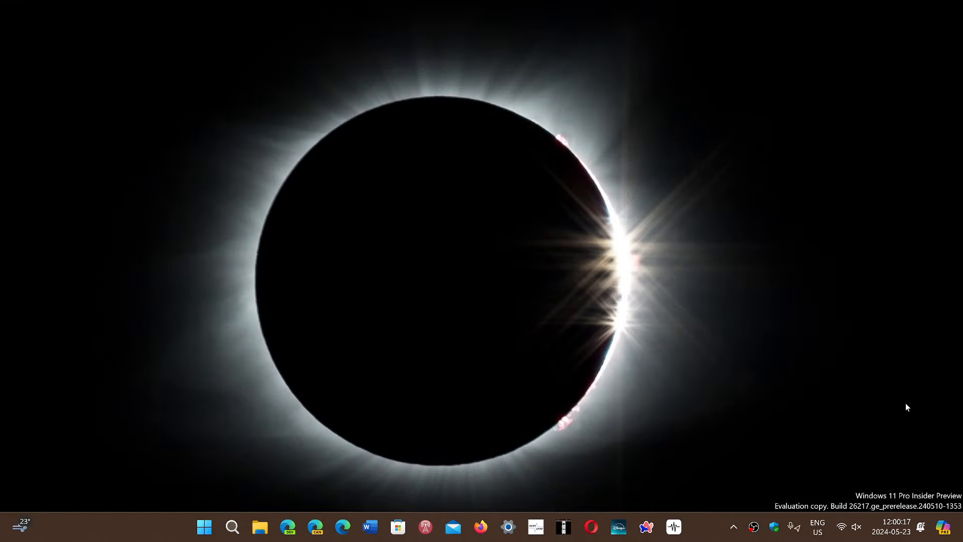
pyautogui.click(943, 527)
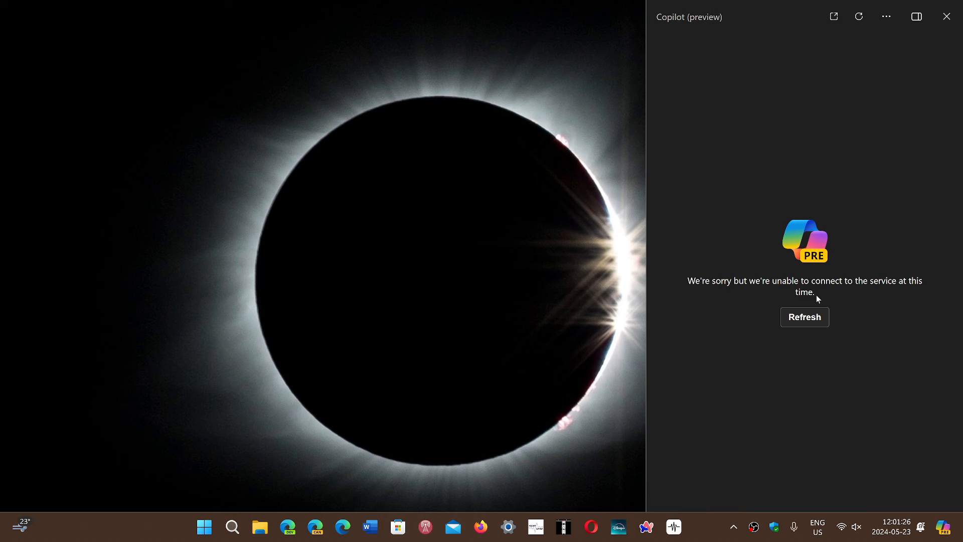
pyautogui.moveTo(854, 376)
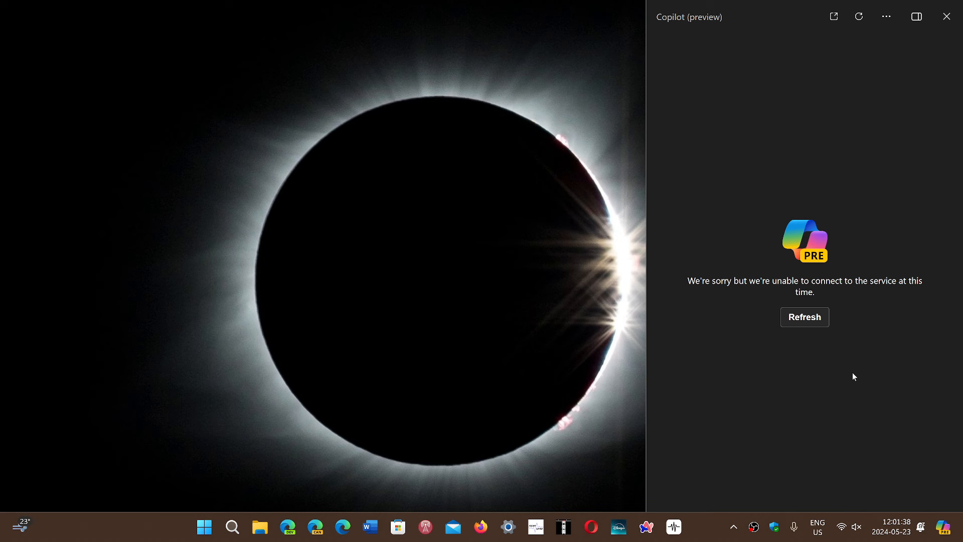
pyautogui.moveTo(811, 379)
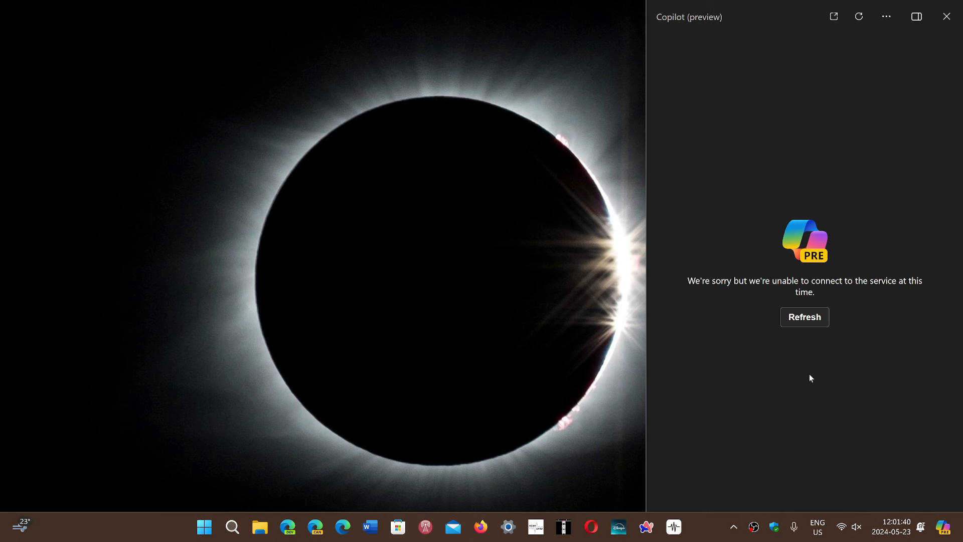
pyautogui.moveTo(701, 540)
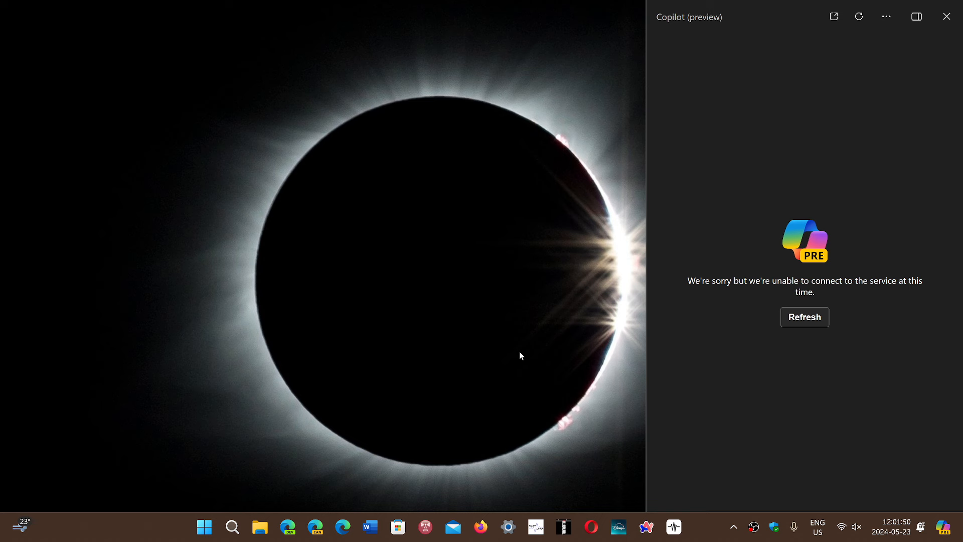
pyautogui.moveTo(694, 434)
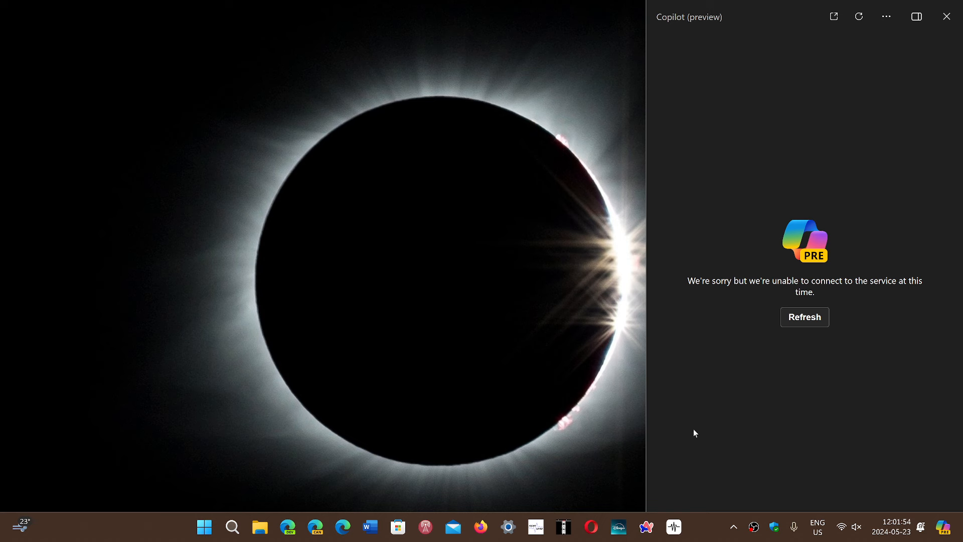
pyautogui.moveTo(697, 530)
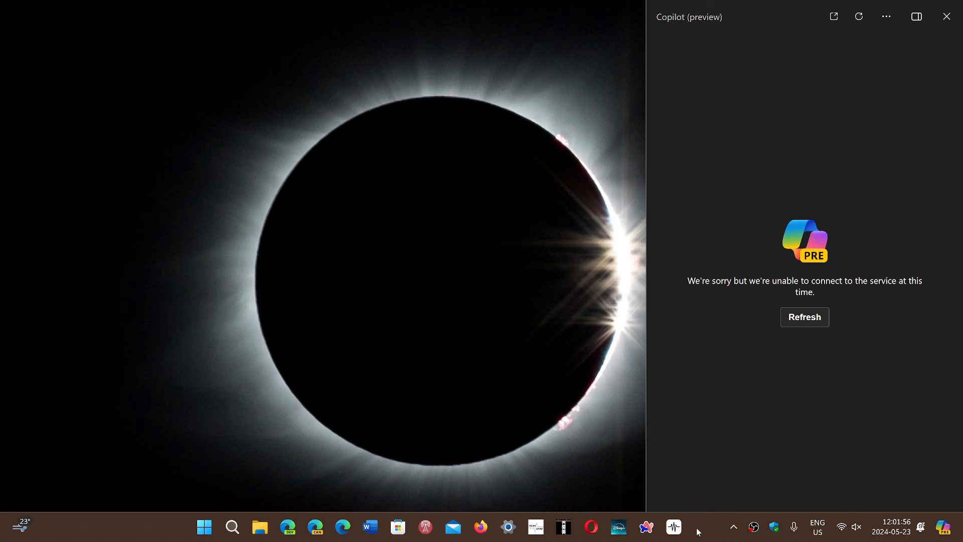